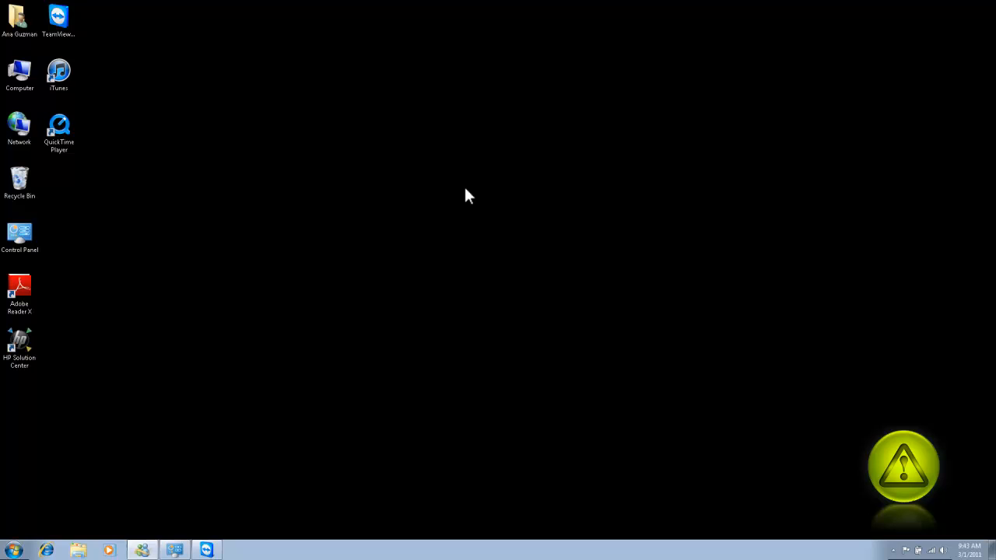
Show the battery status flyout with full charge and the Balanced plan
click(707, 523)
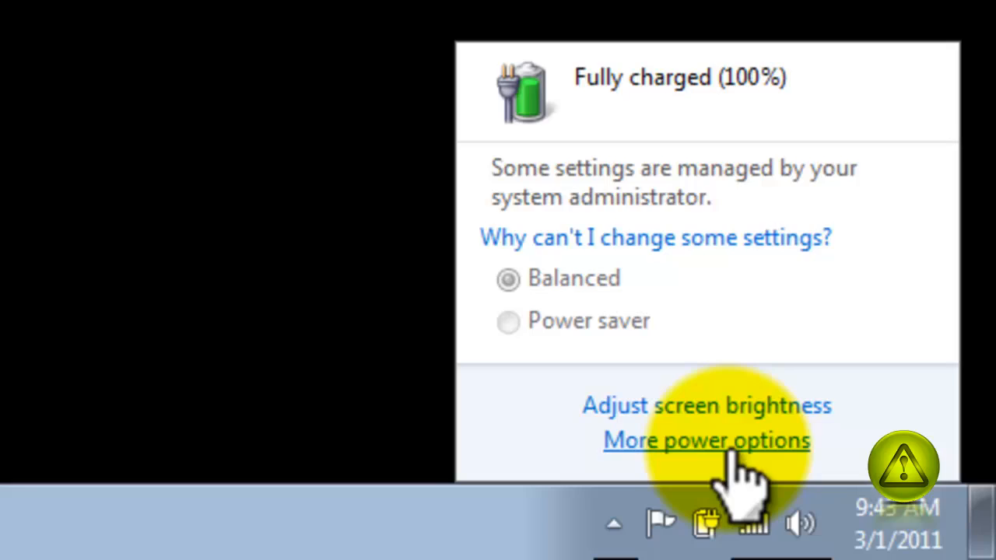
Go from More power options to the 'Choose what closing the lid does' page
click(706, 440)
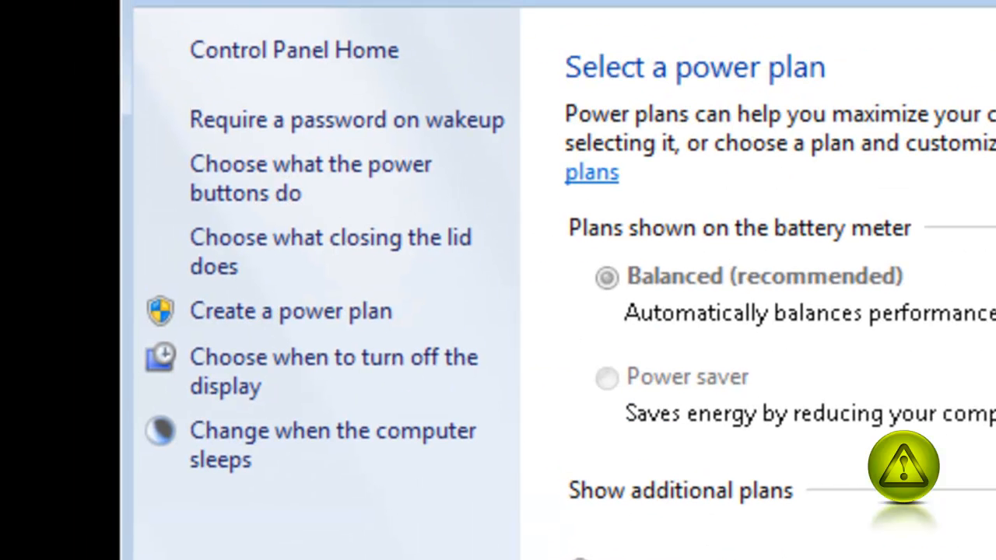
mouse_move(272, 265)
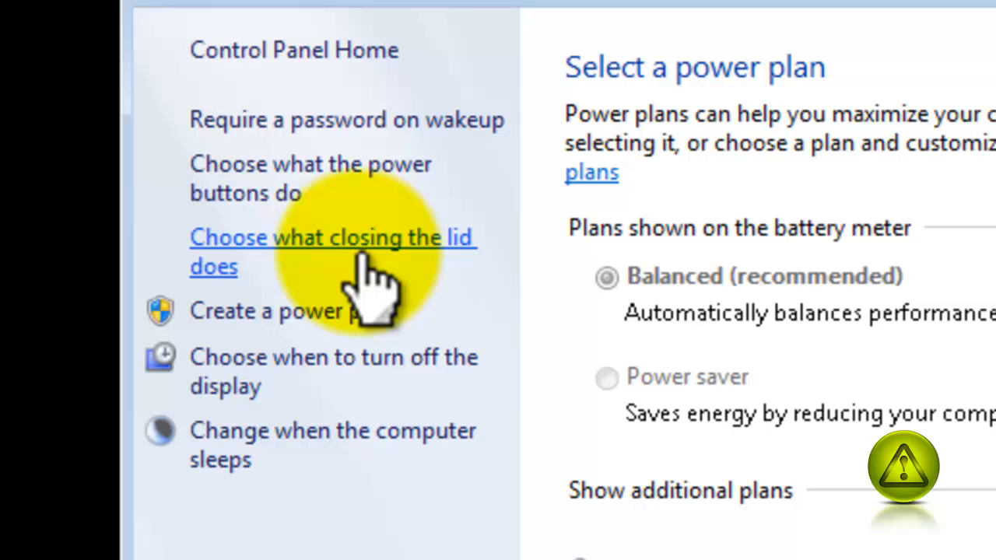
click(333, 236)
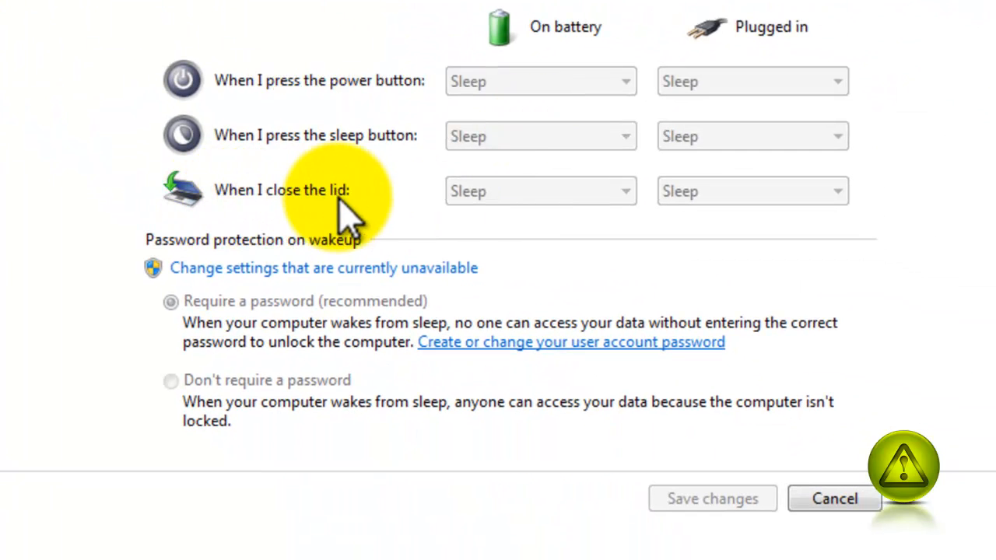
mouse_move(630, 202)
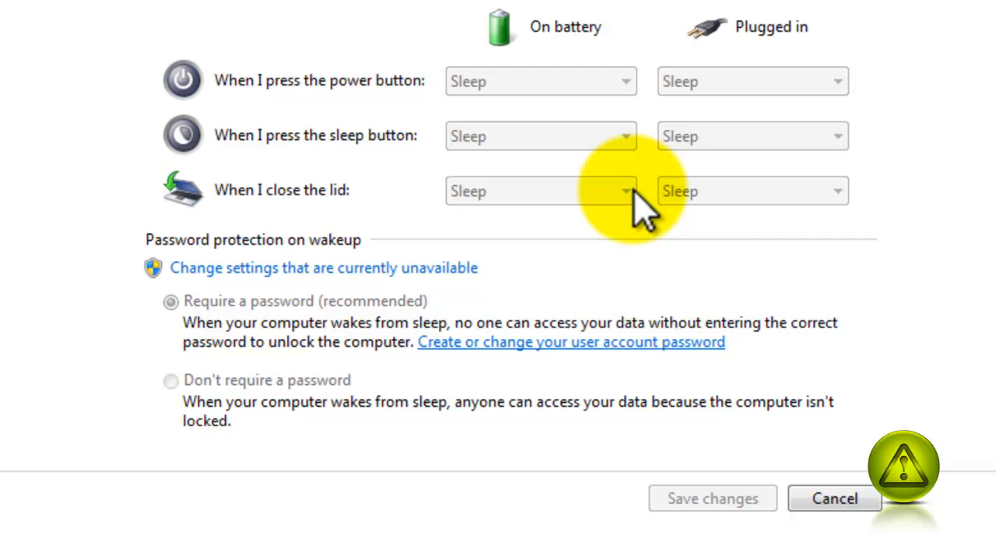
mouse_move(844, 206)
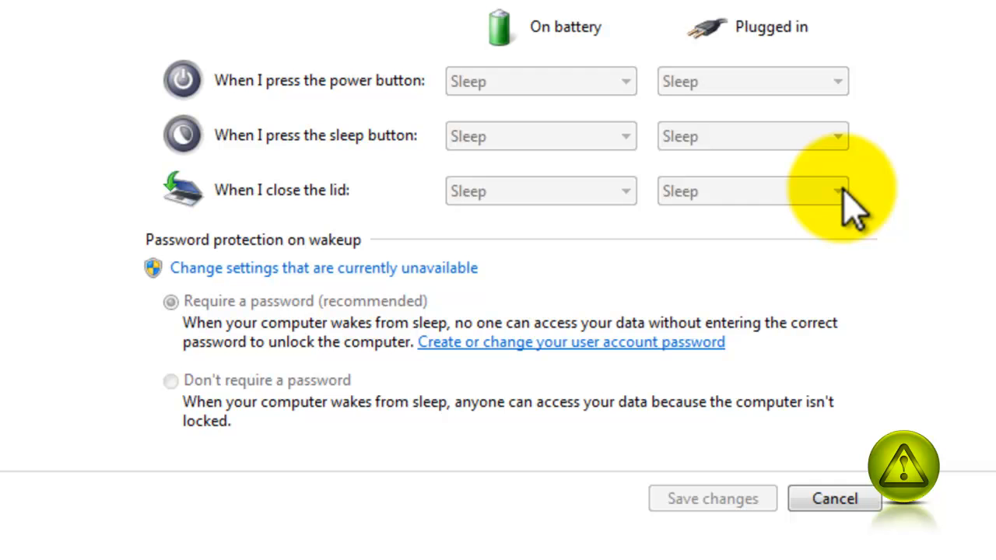
mouse_move(225, 350)
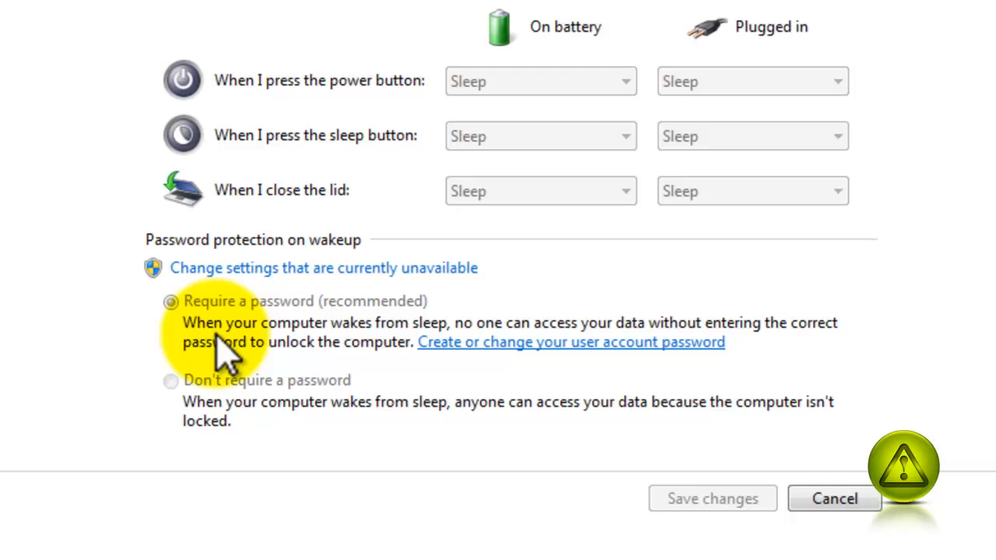
mouse_move(298, 327)
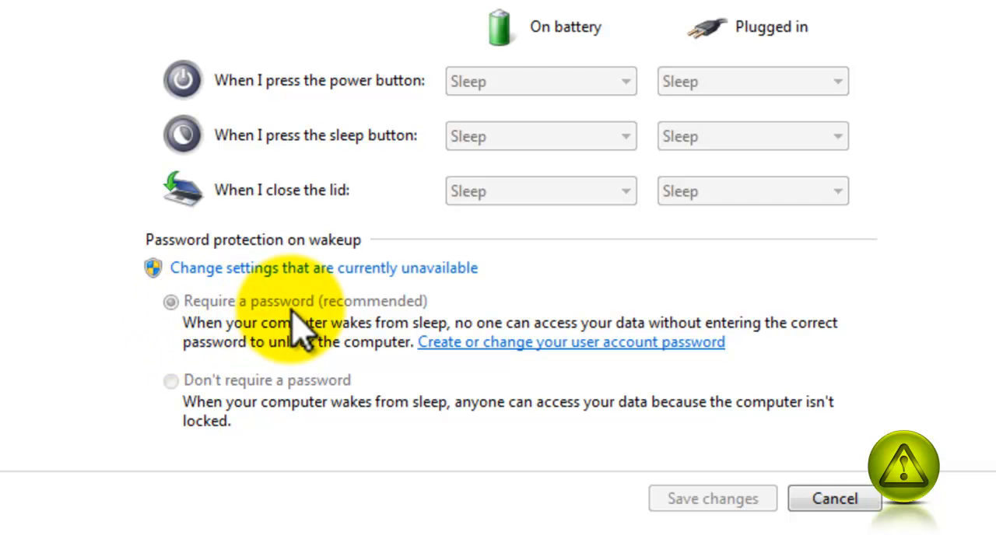
mouse_move(327, 327)
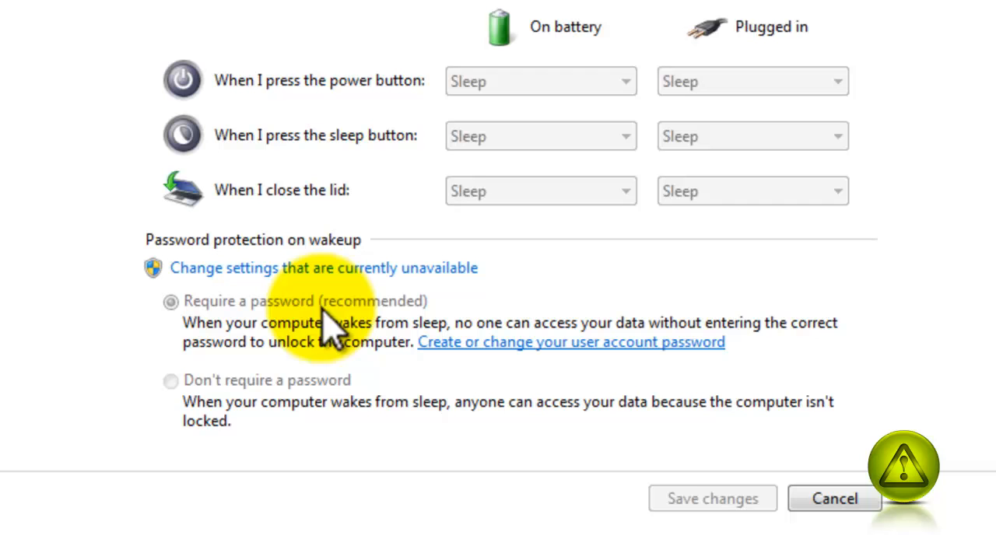
mouse_move(327, 402)
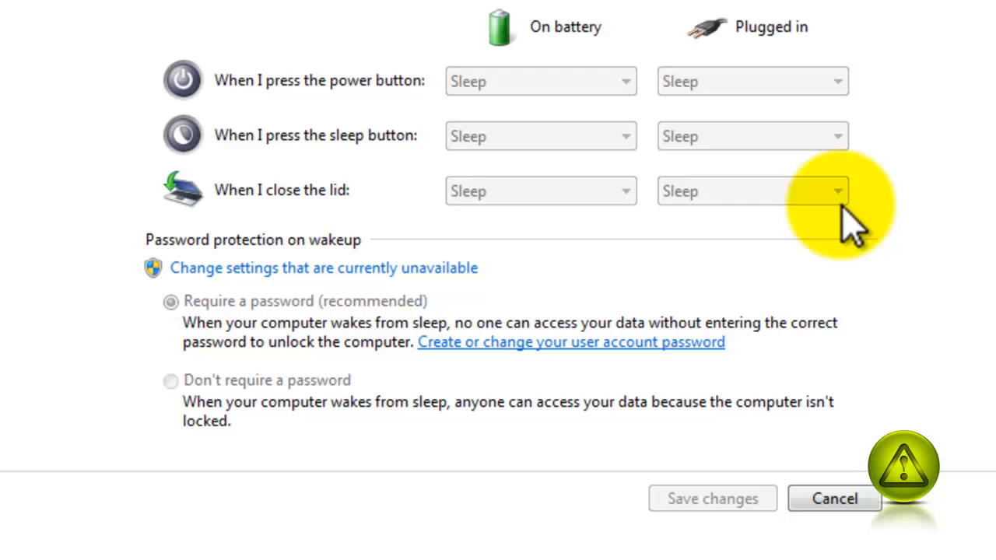
mouse_move(693, 514)
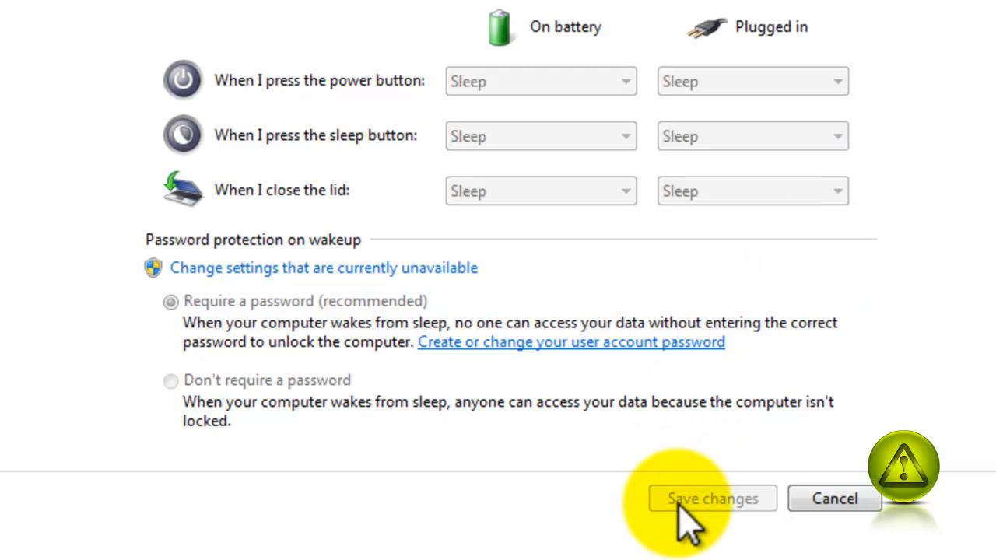